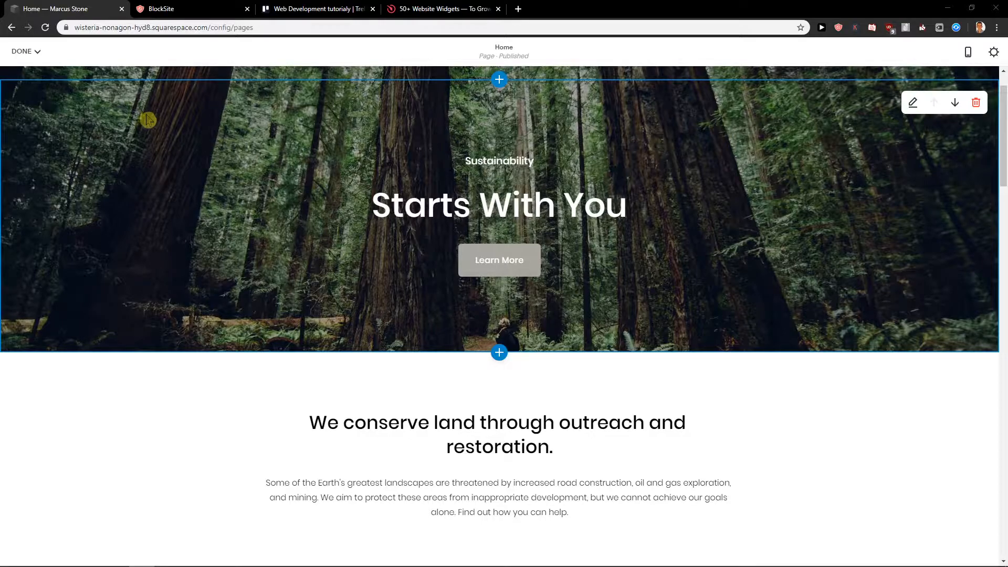
# Save and close the Home page edits, returning to the site's Pages panel.
pyautogui.click(22, 52)
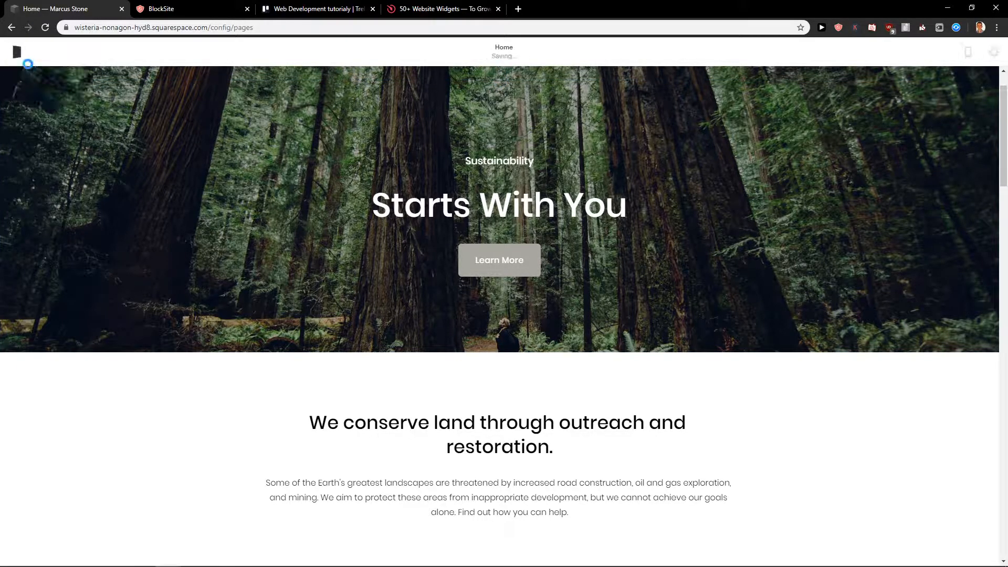
pyautogui.click(15, 60)
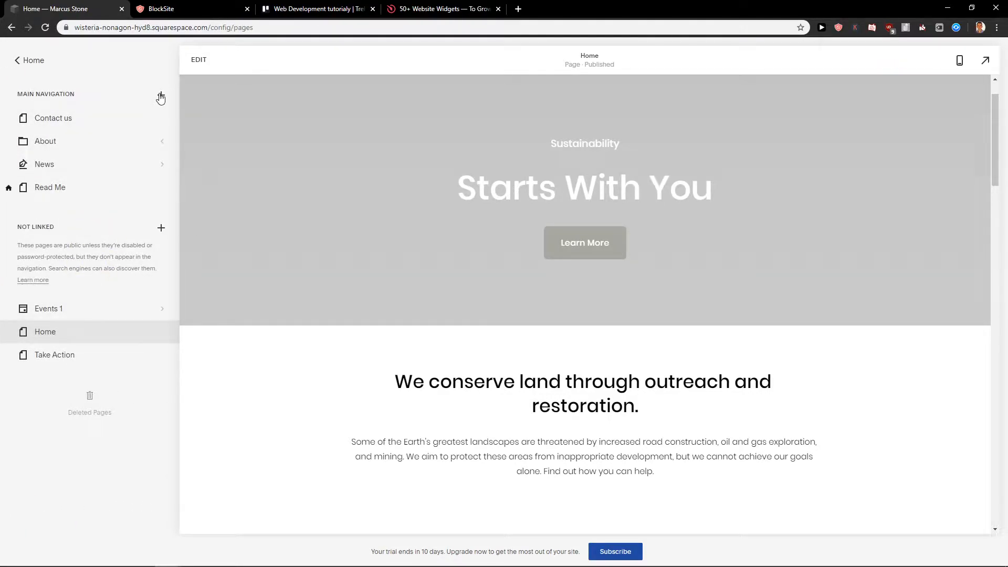
# Add a Blog collection page to Main Navigation and browse its layout choices.
pyautogui.click(162, 96)
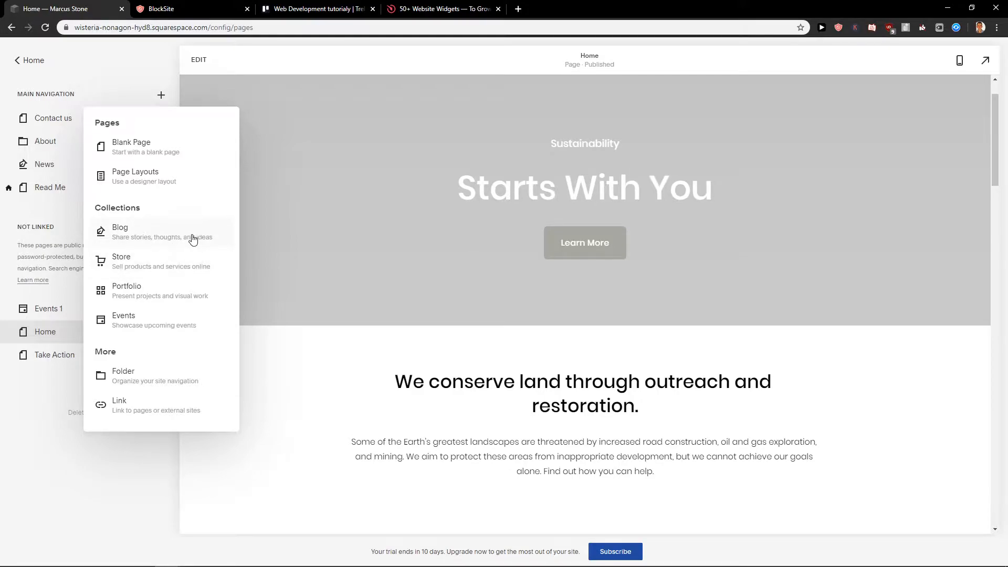
pyautogui.moveTo(198, 236)
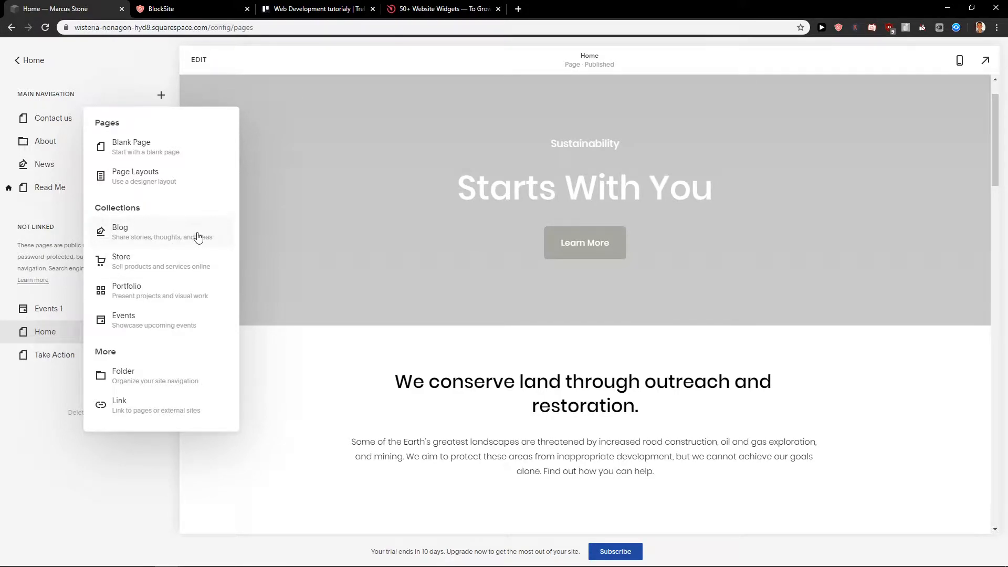
pyautogui.click(119, 231)
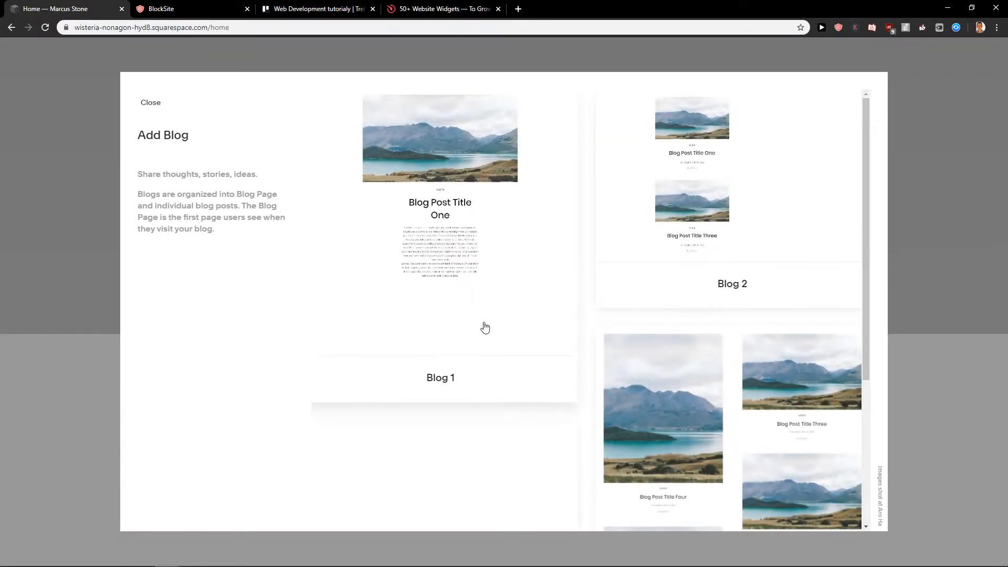
pyautogui.scroll(-3)
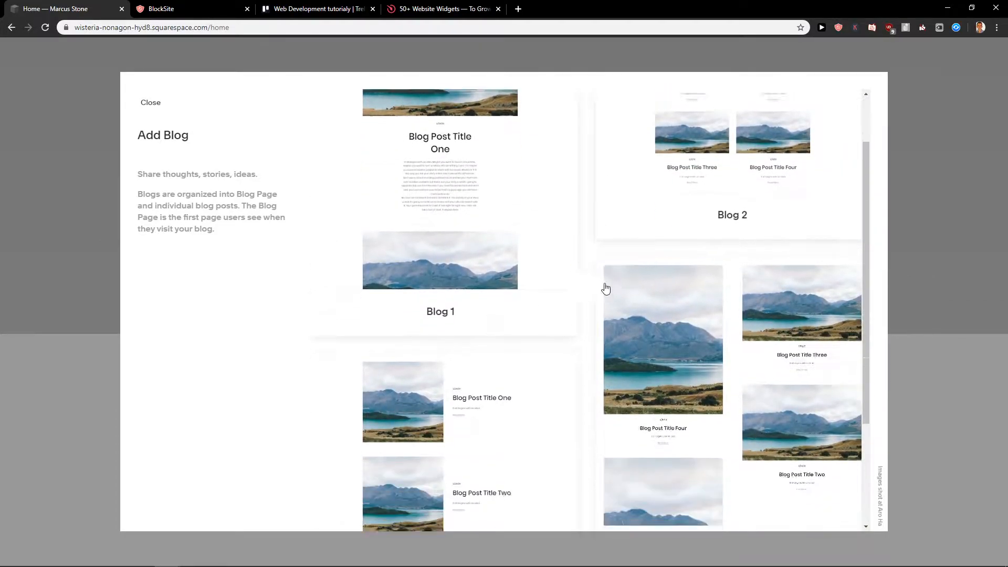
pyautogui.scroll(-3)
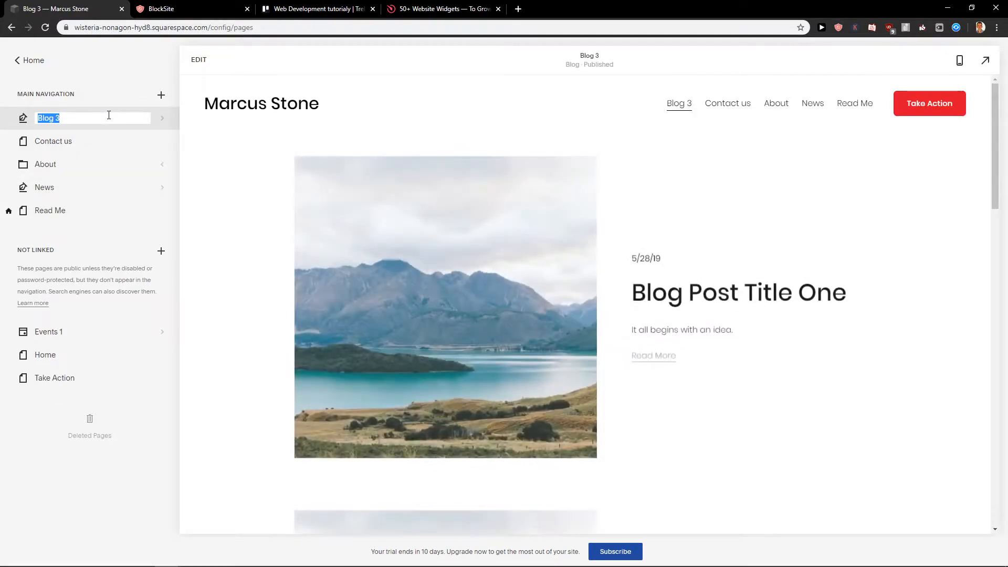
# Rename the new blog page to 'Main Blog' and confirm the title.
pyautogui.write('Msin nloh')
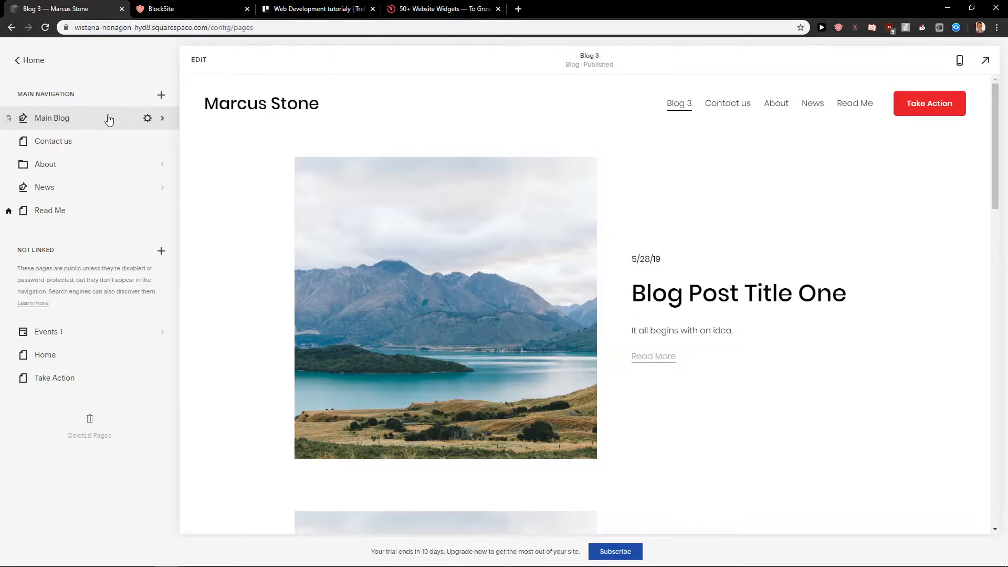
pyautogui.click(52, 117)
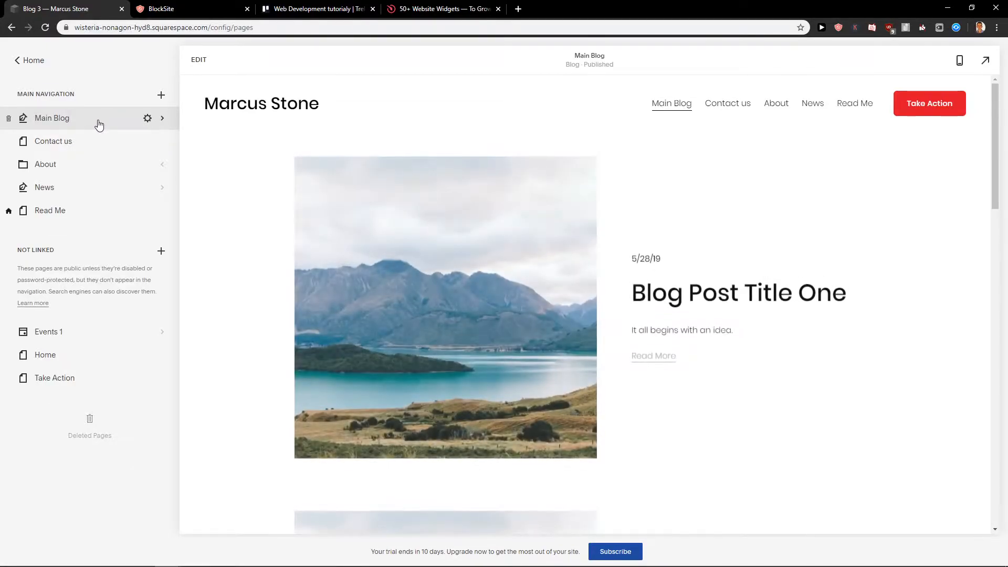
# Open the Main Blog post list and bring up Blog Post Title One for editing.
pyautogui.click(53, 118)
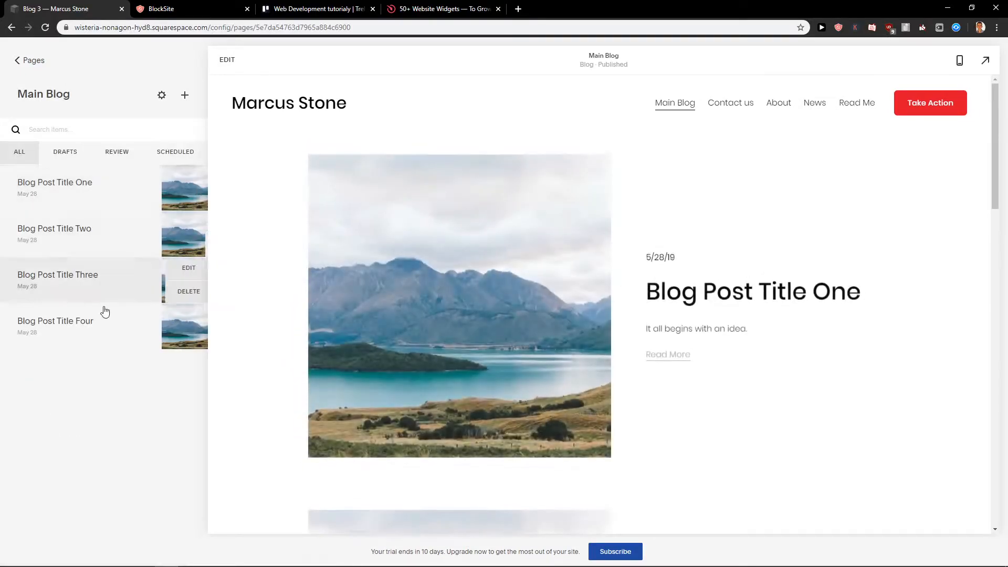
pyautogui.scroll(-3)
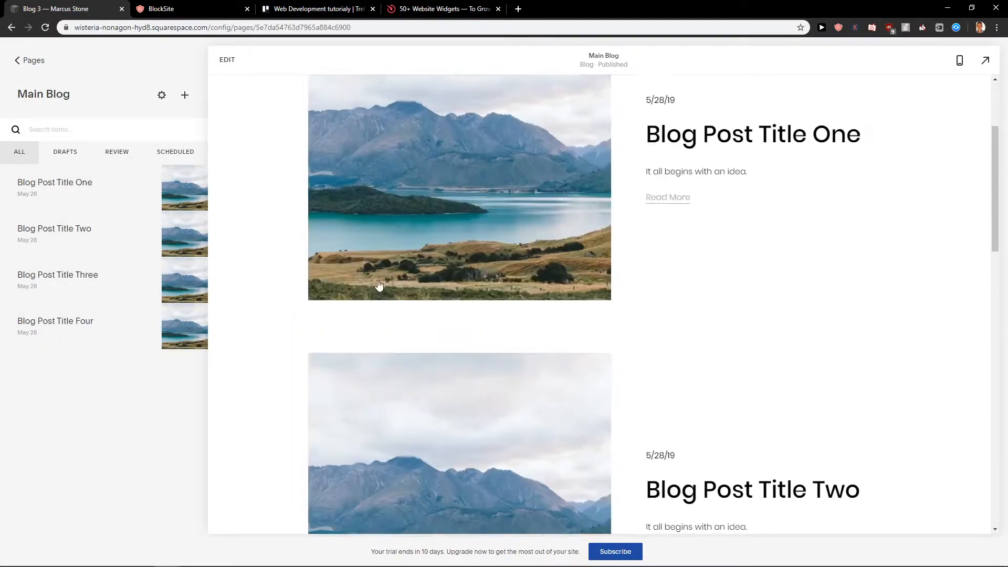
pyautogui.scroll(-3)
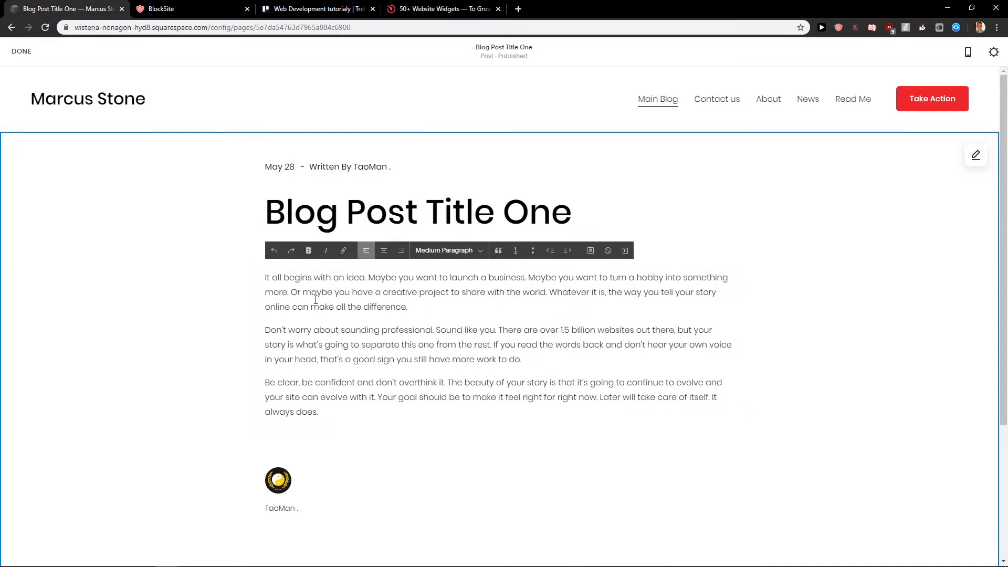
pyautogui.click(348, 445)
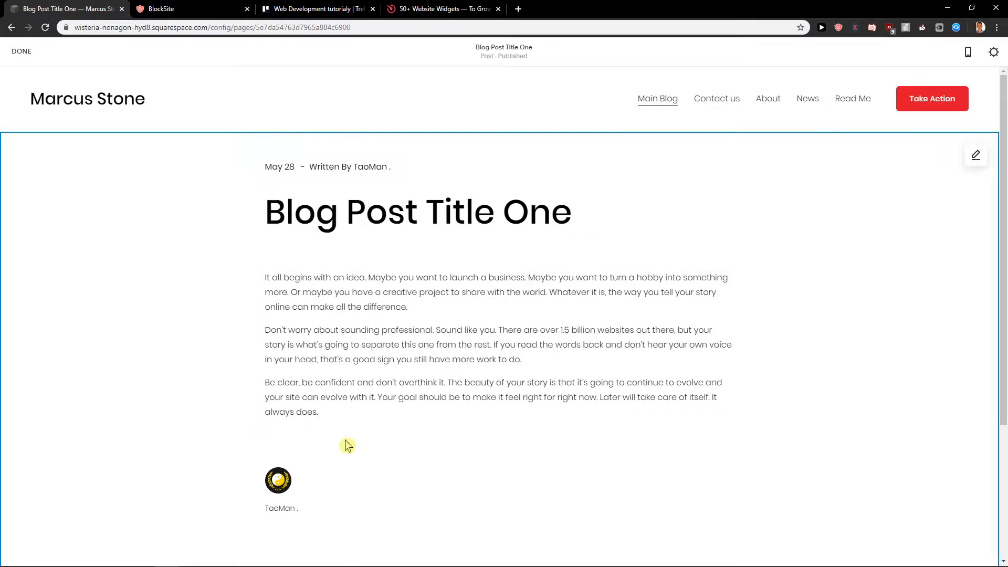
pyautogui.scroll(-3)
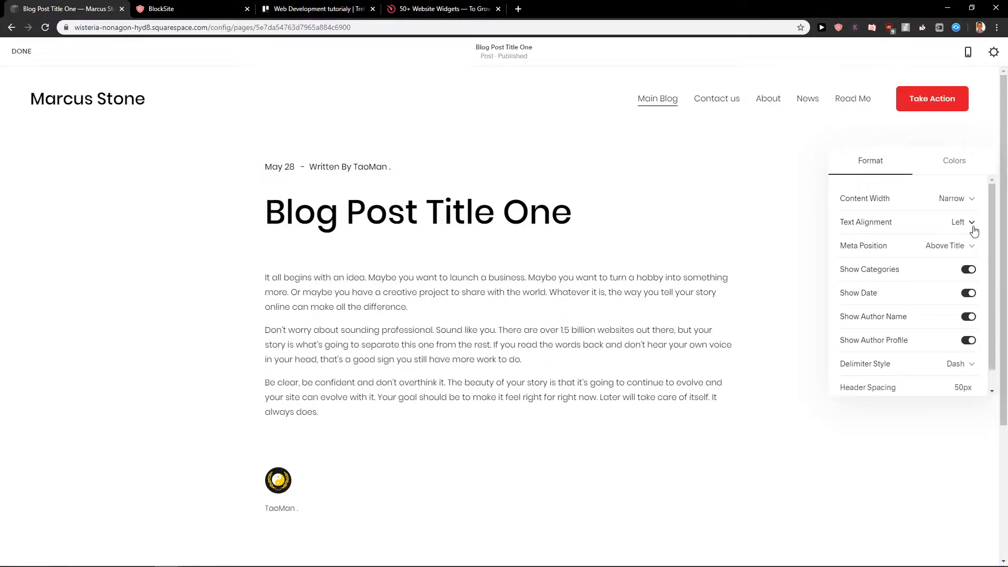
pyautogui.scroll(-3)
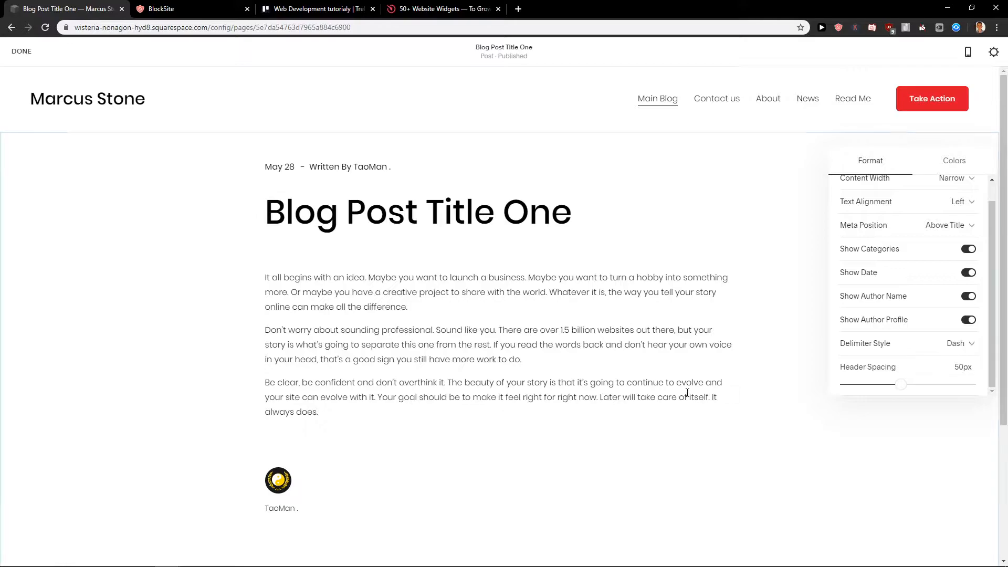
pyautogui.scroll(-3)
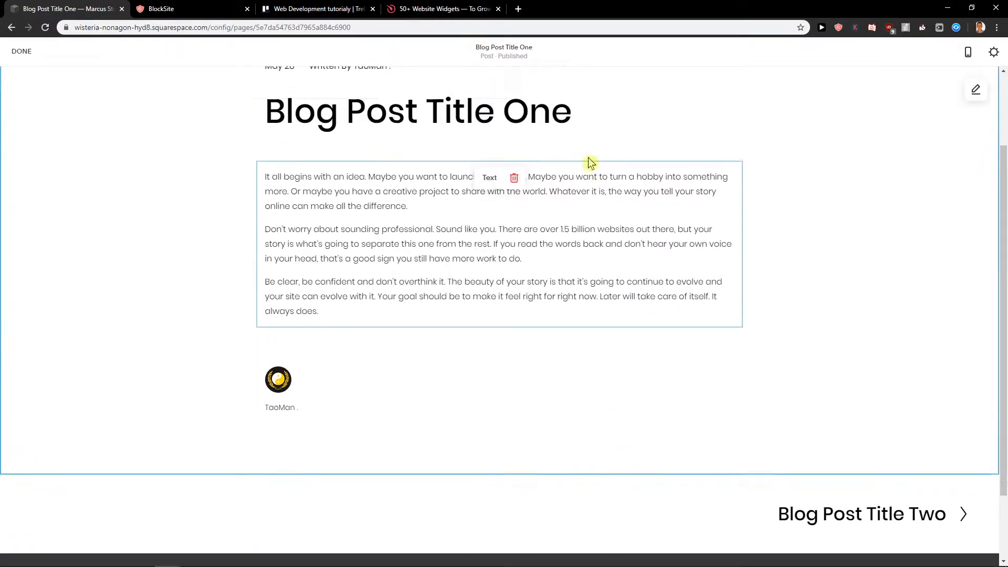
# Open Elfsight's Squarespace plugins page from the footer, then return to the blog post.
pyautogui.click(442, 8)
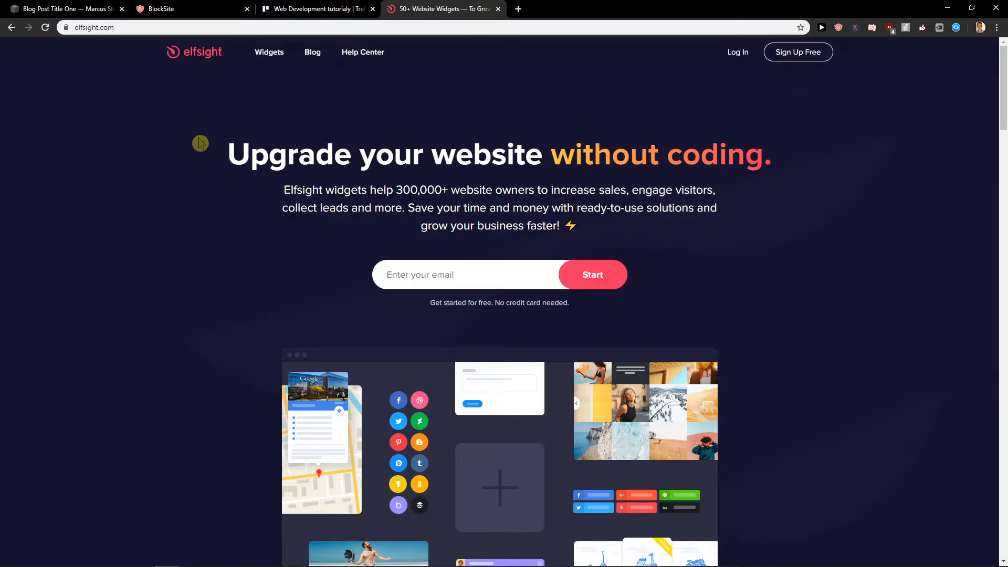
pyautogui.scroll(-3)
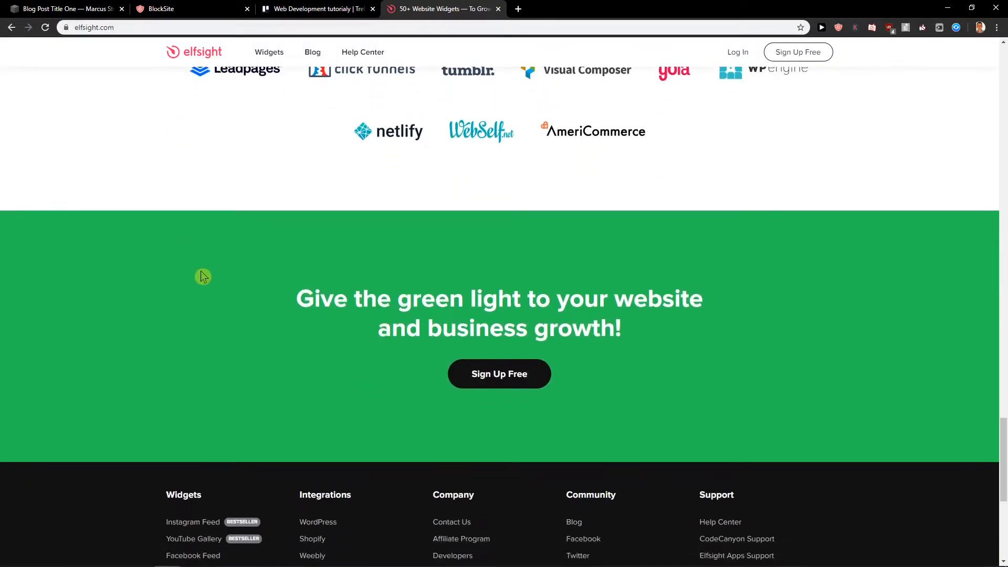
pyautogui.scroll(-3)
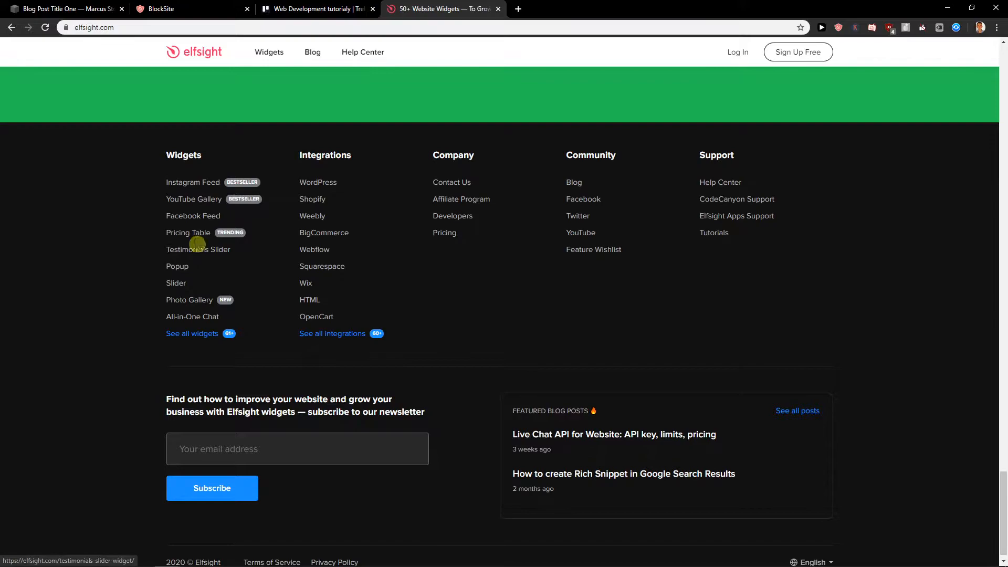
pyautogui.click(314, 250)
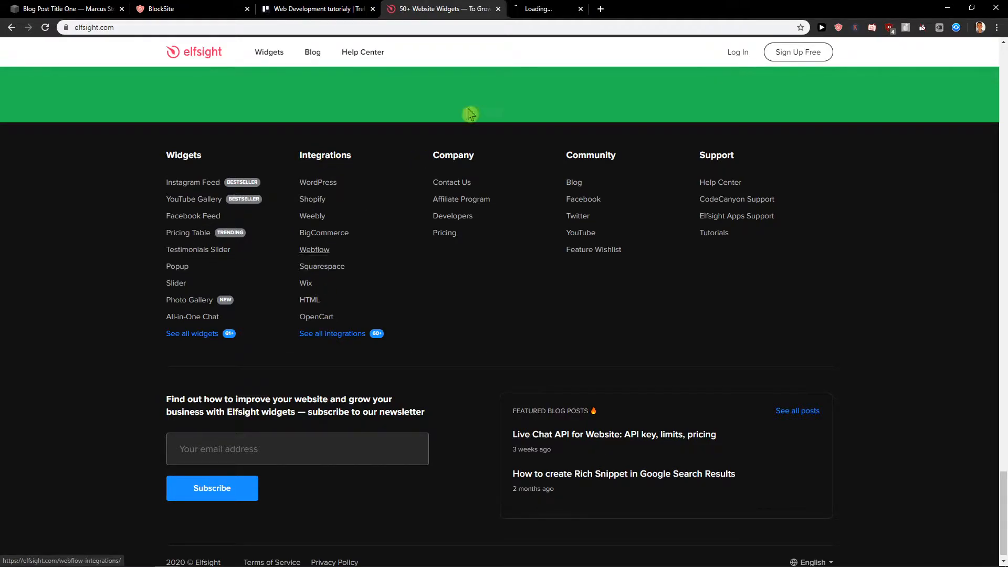
pyautogui.click(64, 8)
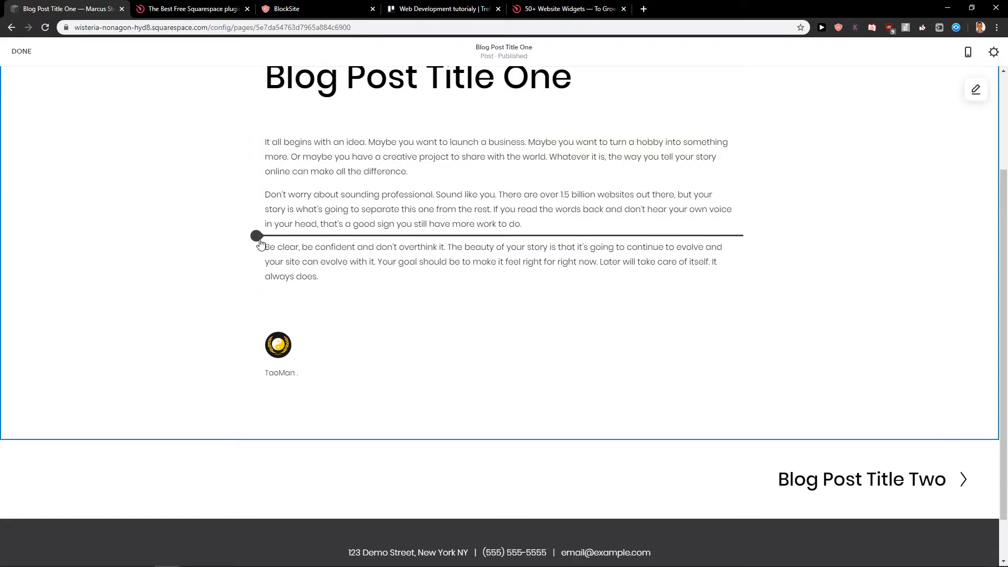
# Insert an image block with baby-yoda.png between the second and third paragraphs.
pyautogui.click(257, 236)
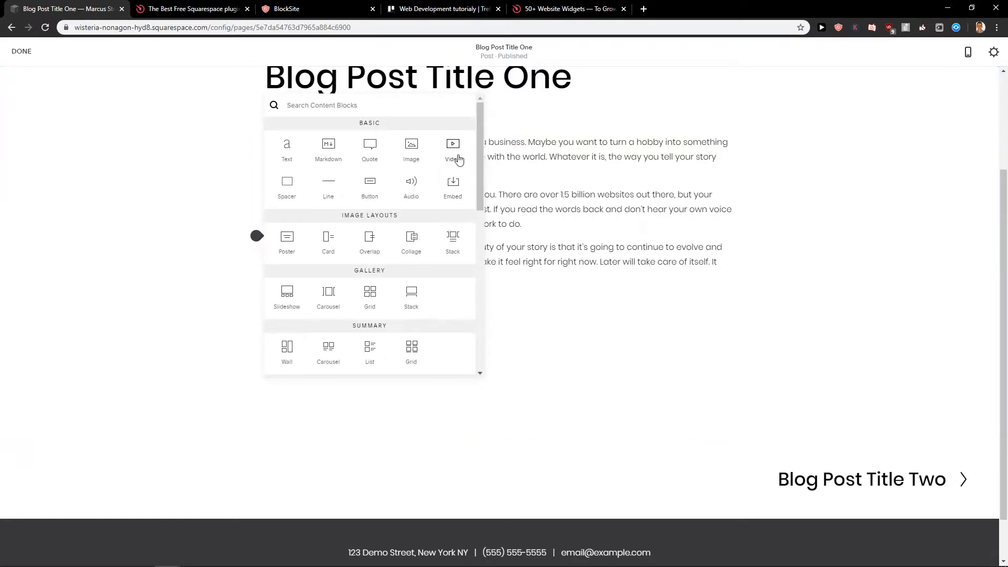
pyautogui.click(410, 148)
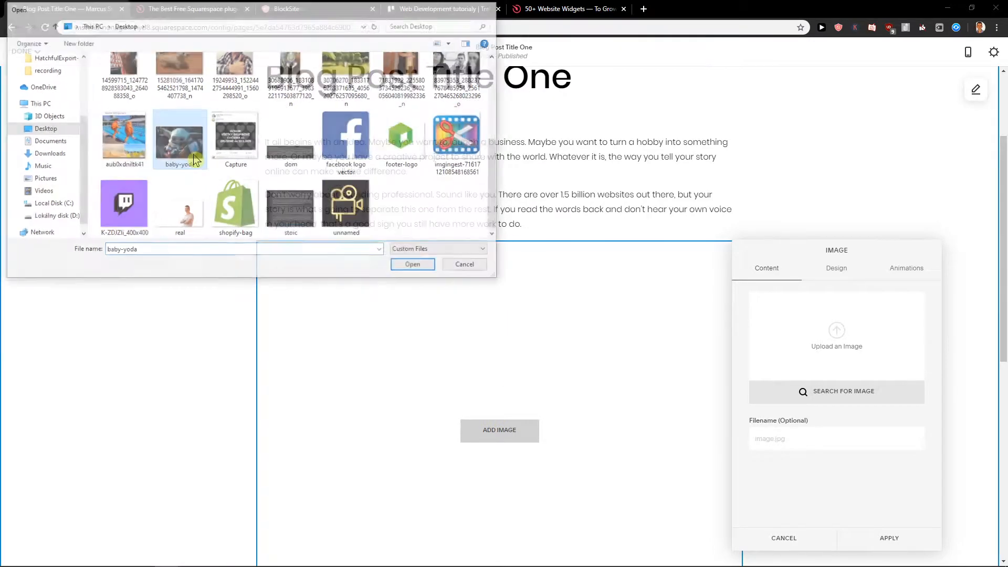
pyautogui.click(464, 264)
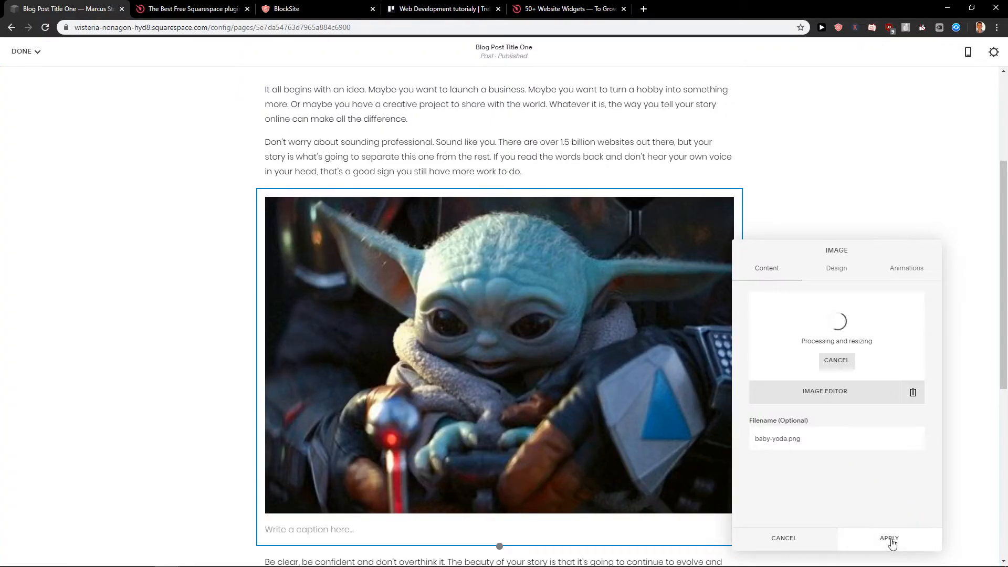
# Review the image block's design and animation options and apply them.
pyautogui.click(837, 268)
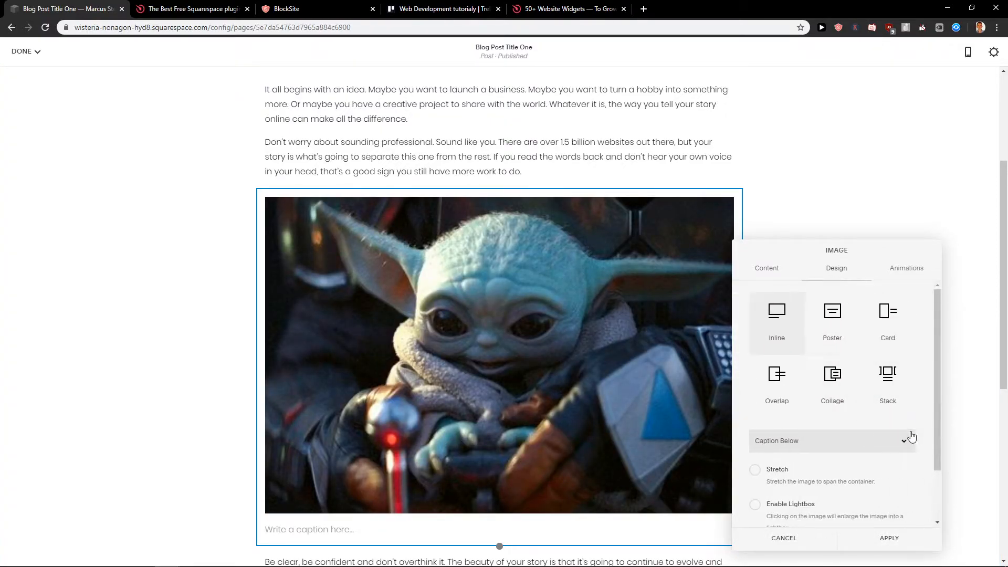
pyautogui.scroll(-3)
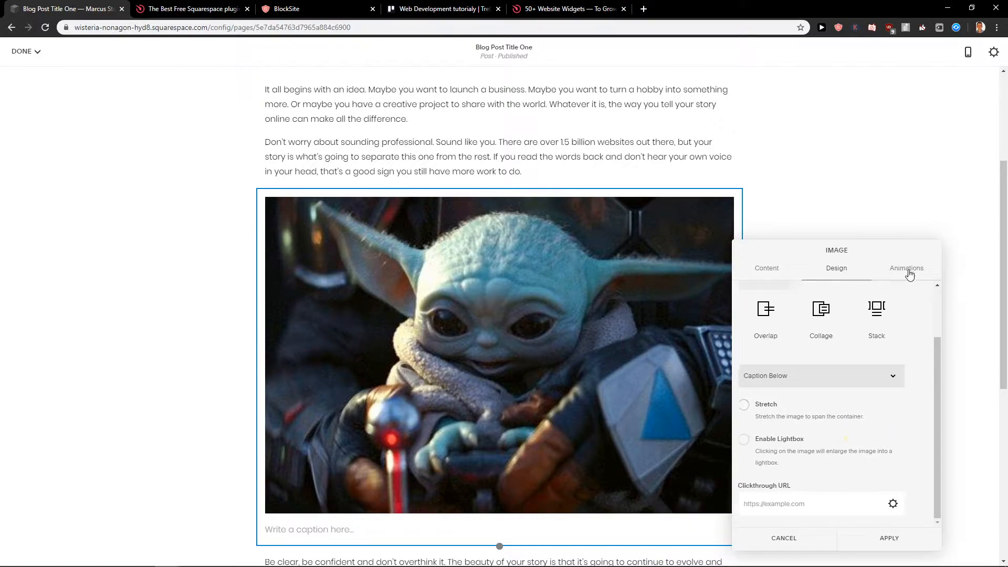
pyautogui.click(766, 267)
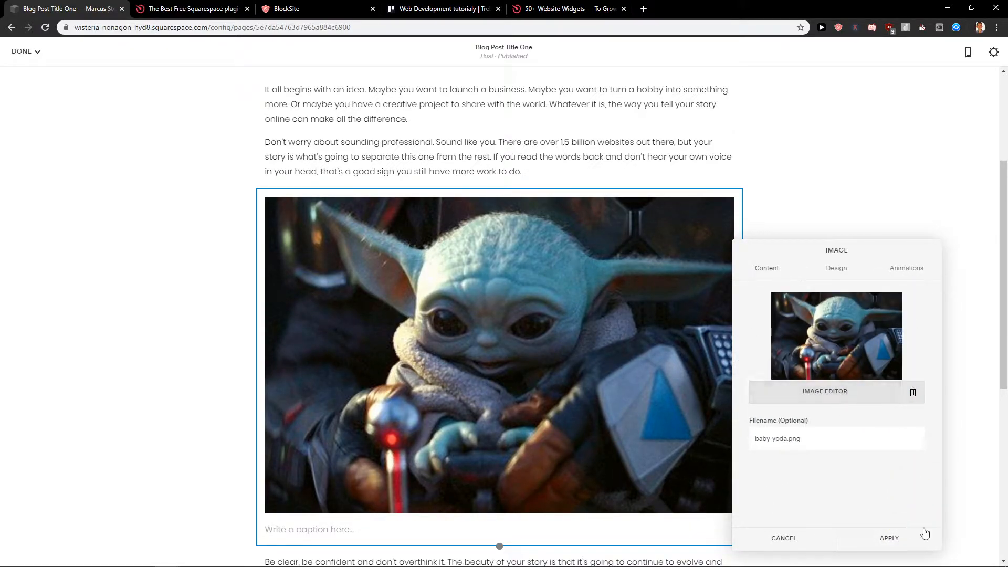
pyautogui.click(890, 537)
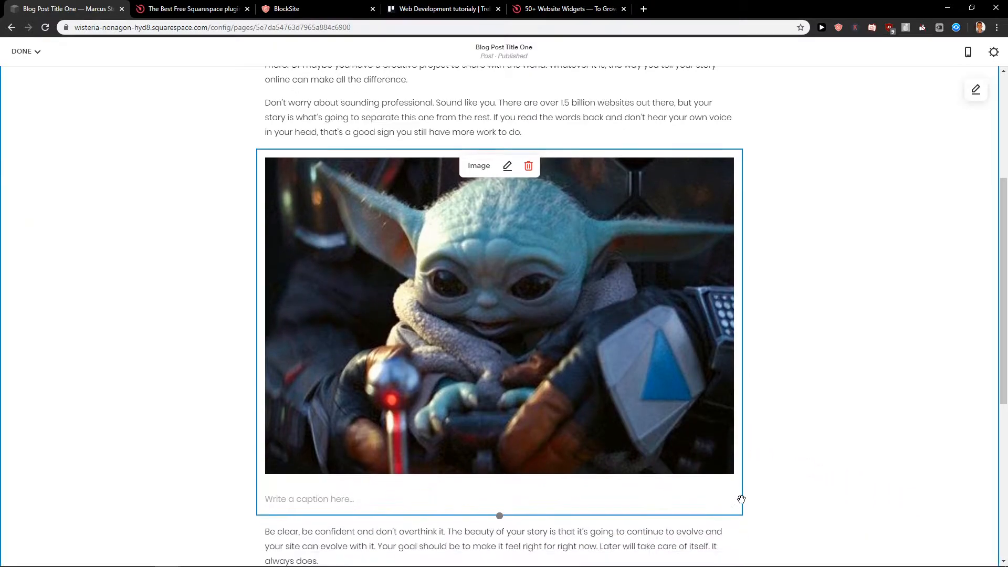
# Remove the image, adjust the section's header spacing, and move to the Elfsight site.
pyautogui.click(507, 164)
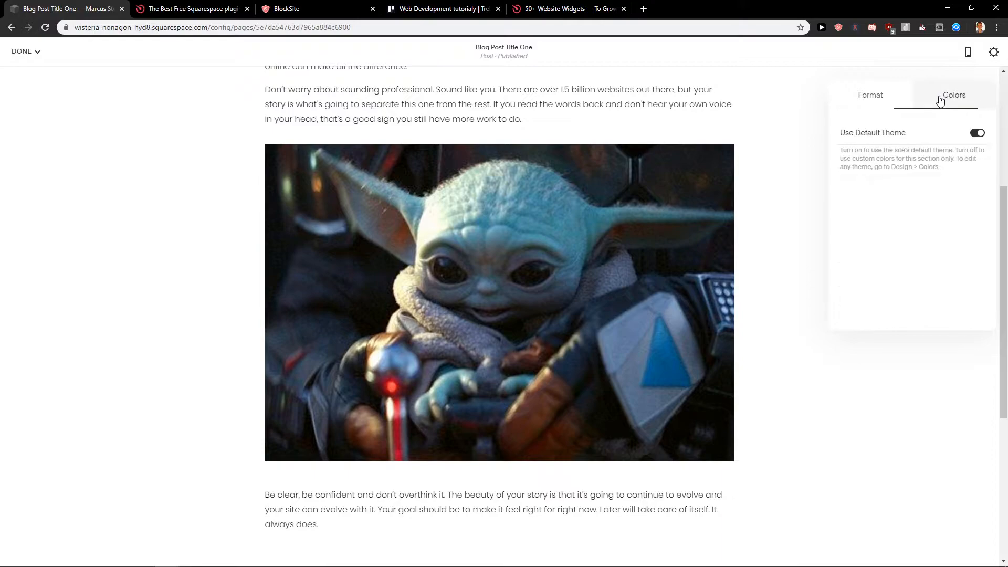
pyautogui.click(871, 94)
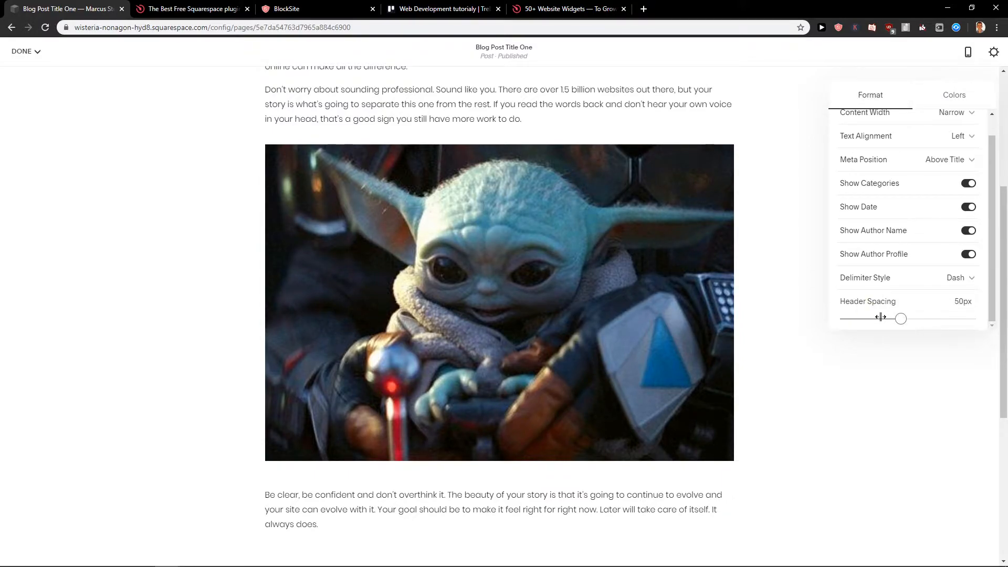
pyautogui.moveTo(900, 318); pyautogui.dragTo(881, 318)
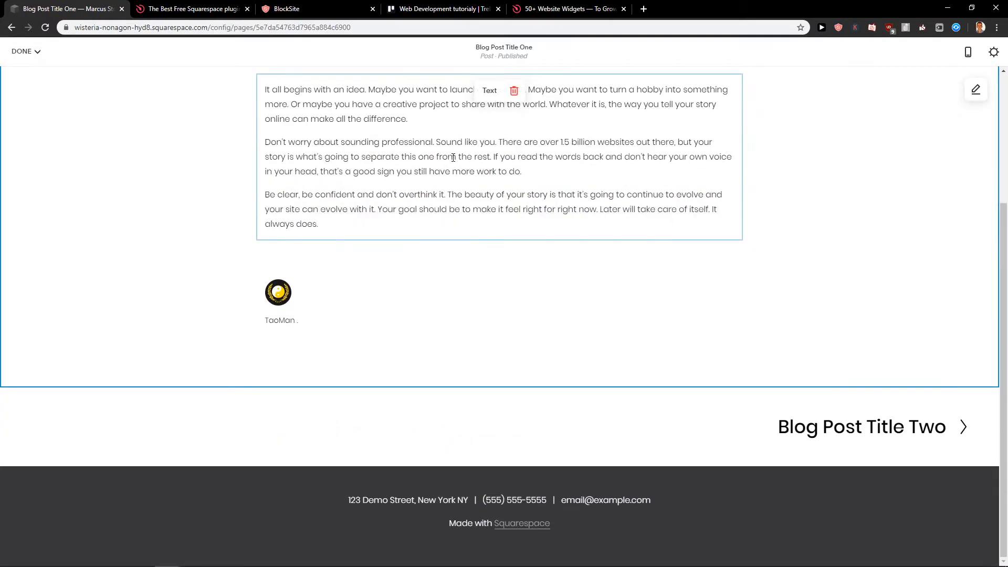
pyautogui.click(569, 9)
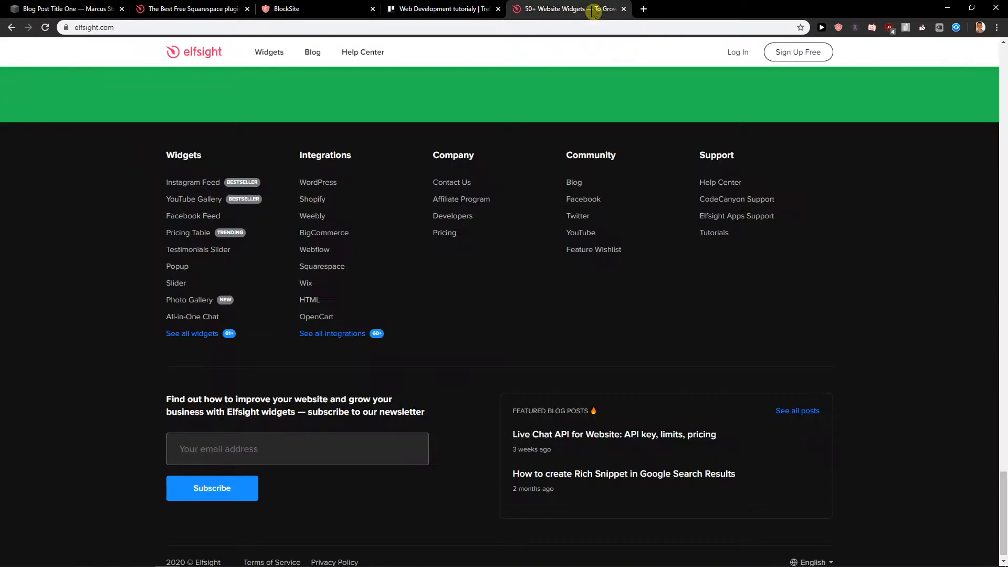
# Search the Squarespace plugins for 'social' to find Social Share Buttons.
pyautogui.scroll(3)
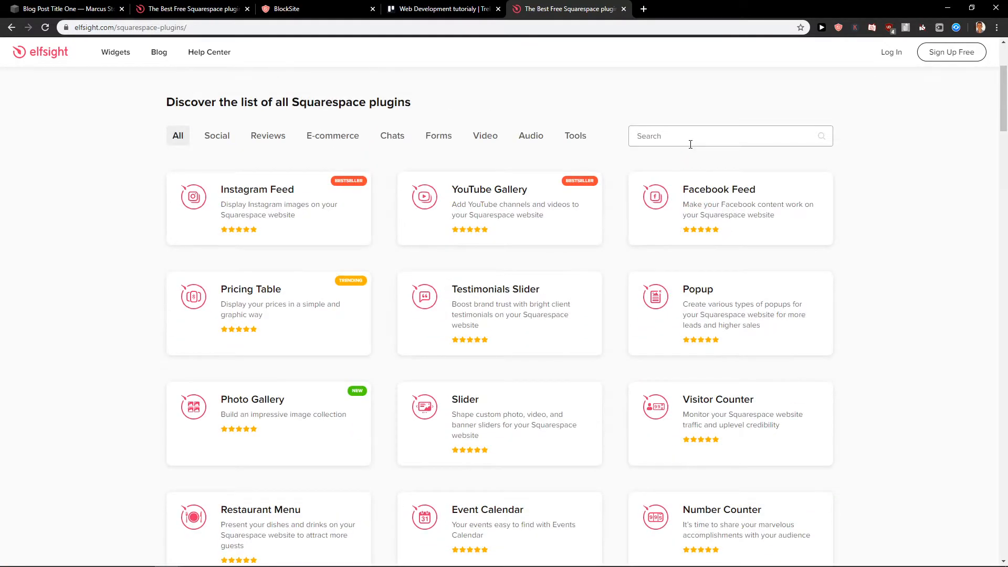
pyautogui.write('social')
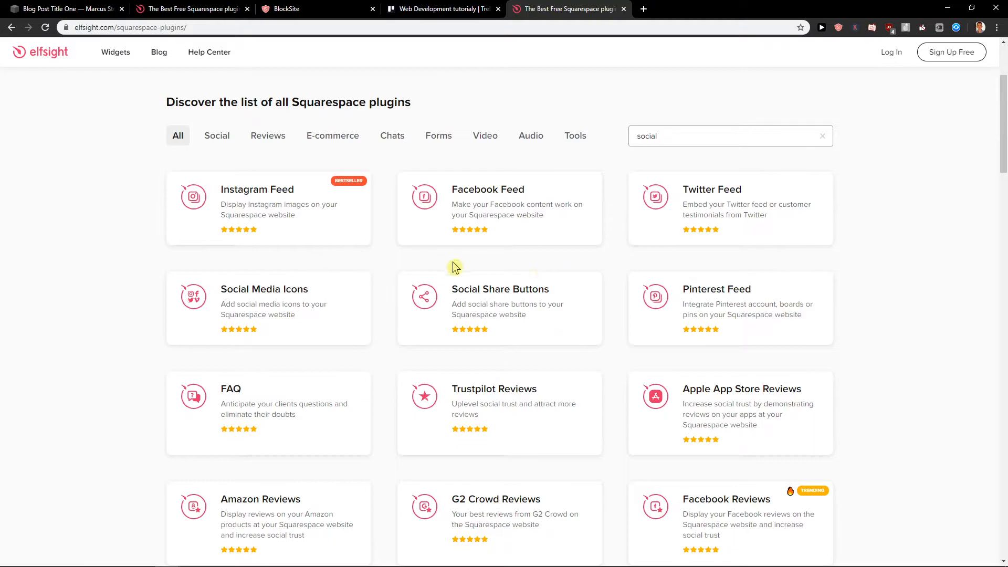
pyautogui.scroll(-3)
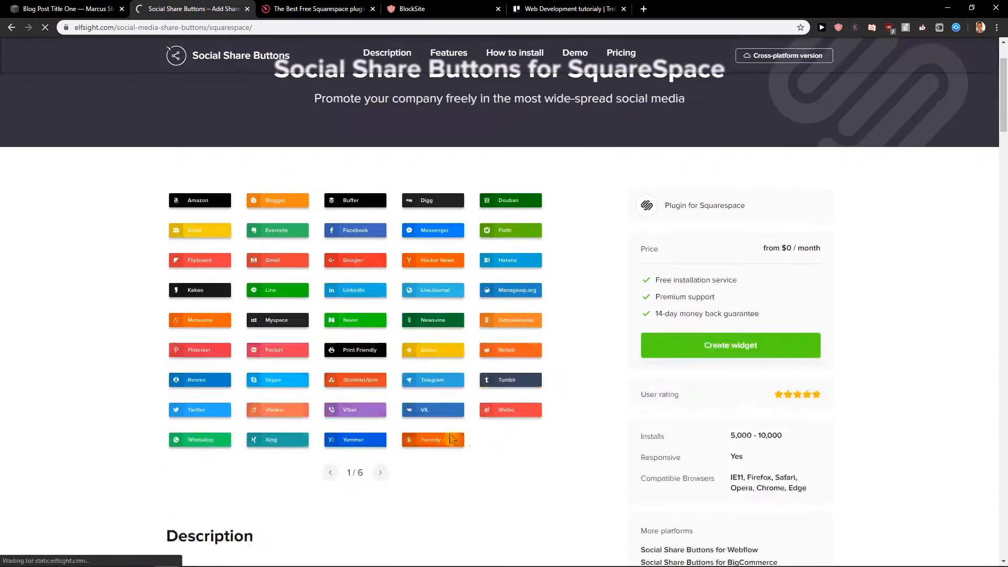
# Create a Social Share Buttons widget from the Inline Buttons template and choose Join to Install.
pyautogui.click(575, 52)
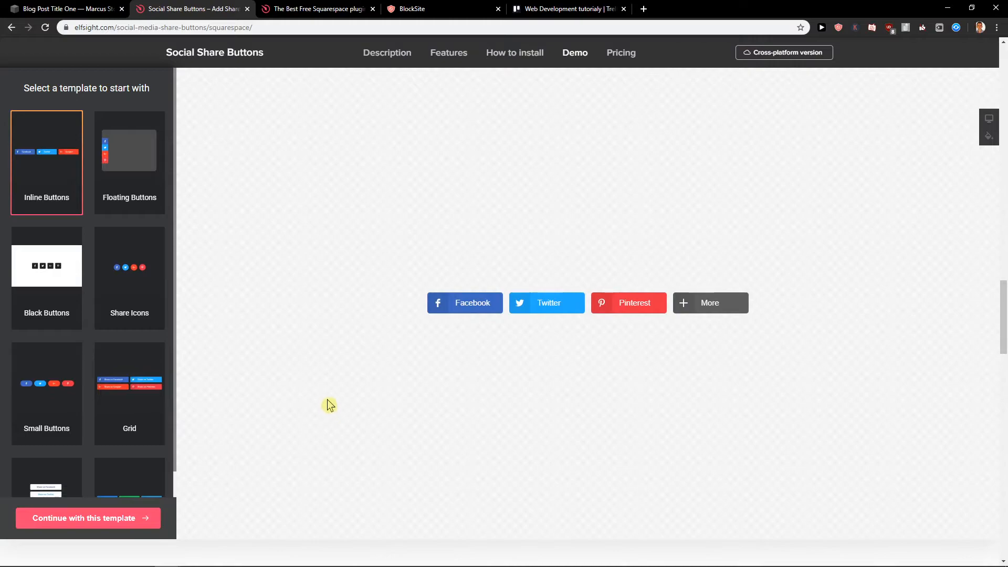
pyautogui.click(87, 517)
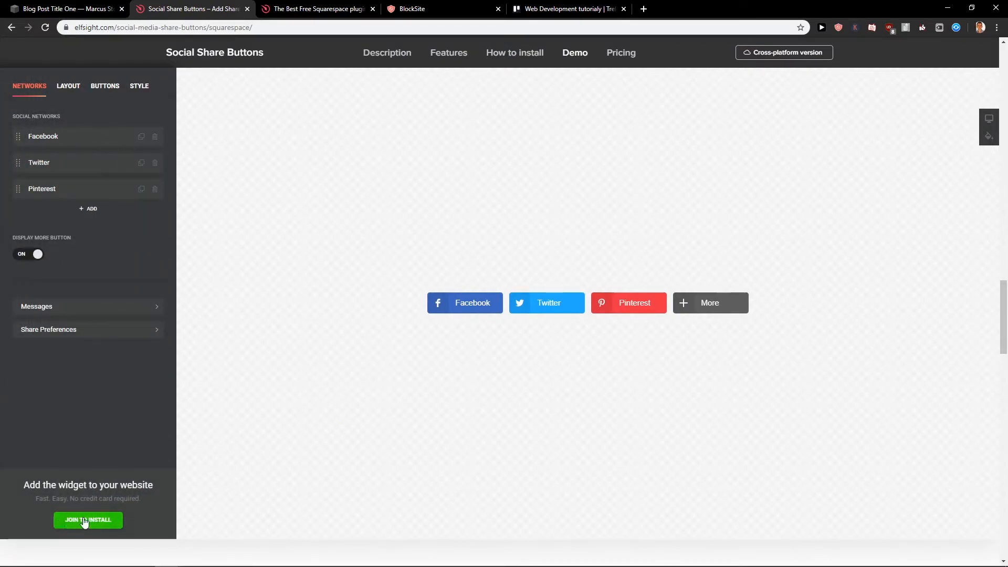
pyautogui.click(87, 520)
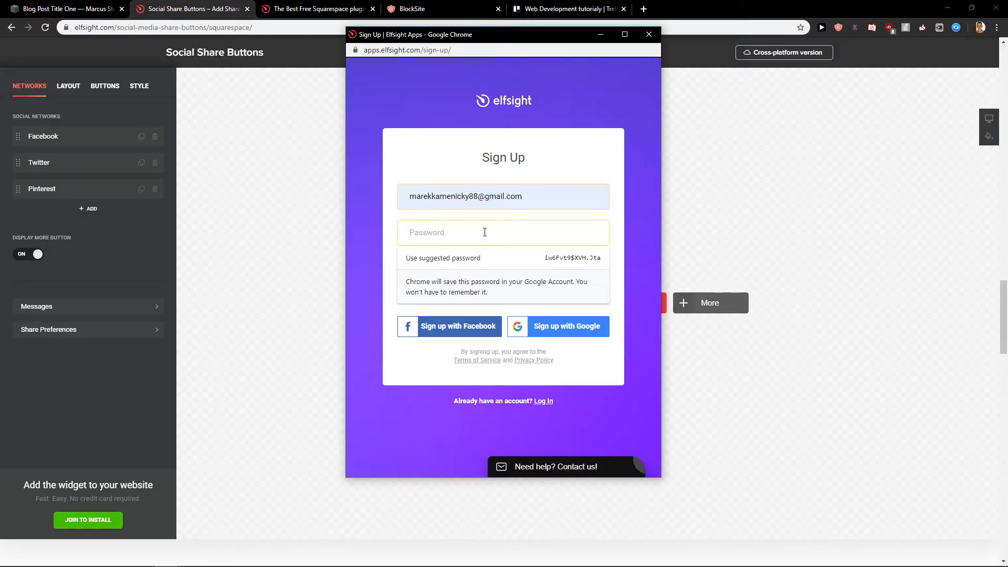
# Sign up with a password and save the widget so it lists as 'Untitled widget'.
pyautogui.write('password')
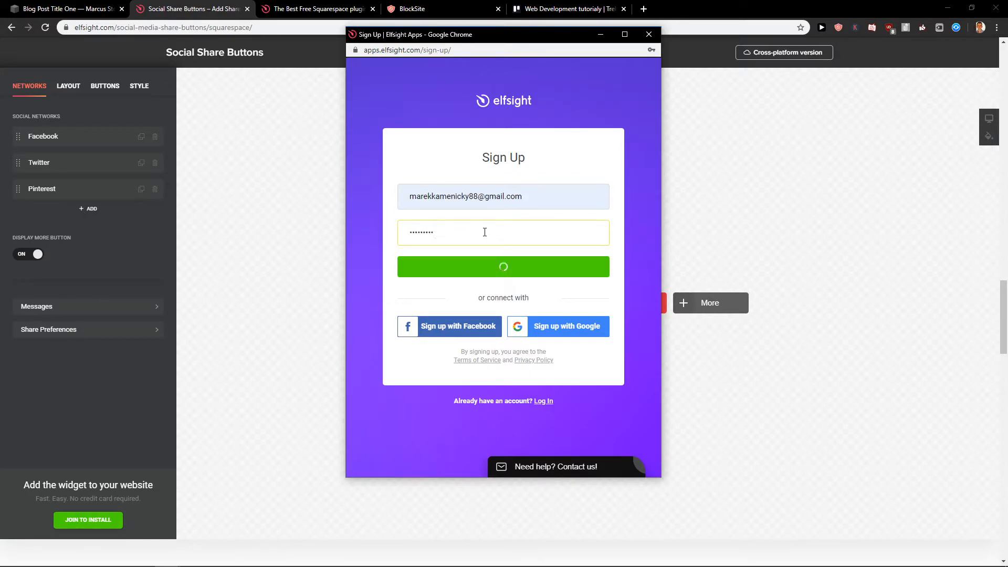
pyautogui.click(503, 265)
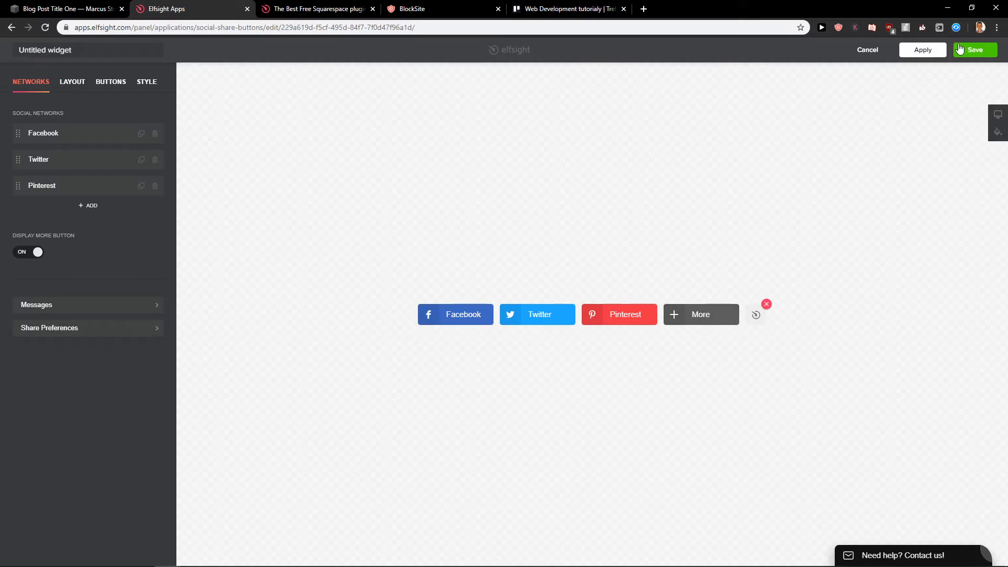
pyautogui.click(972, 49)
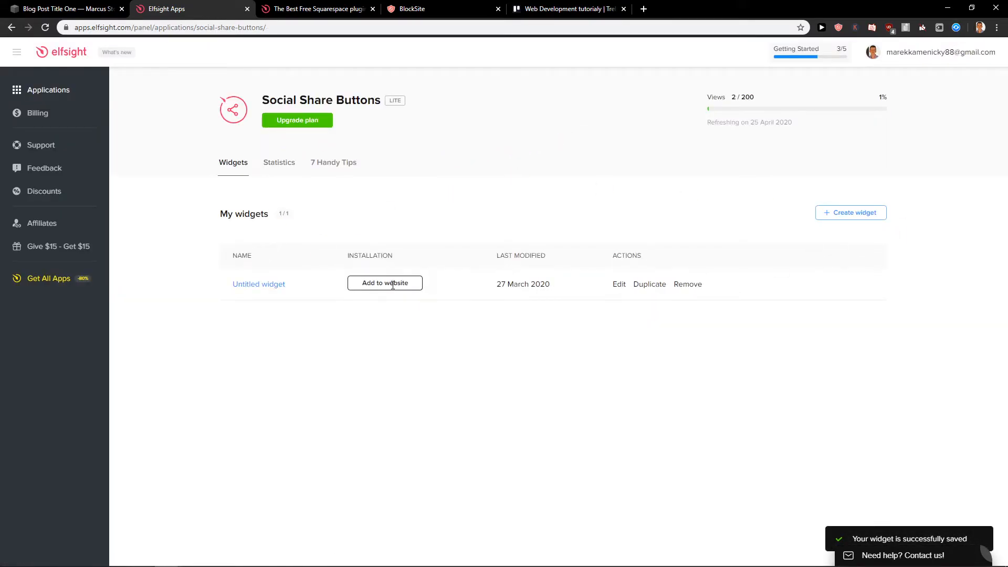
# Paste the Elfsight embed code into a Code block below the text and apply it.
pyautogui.click(61, 8)
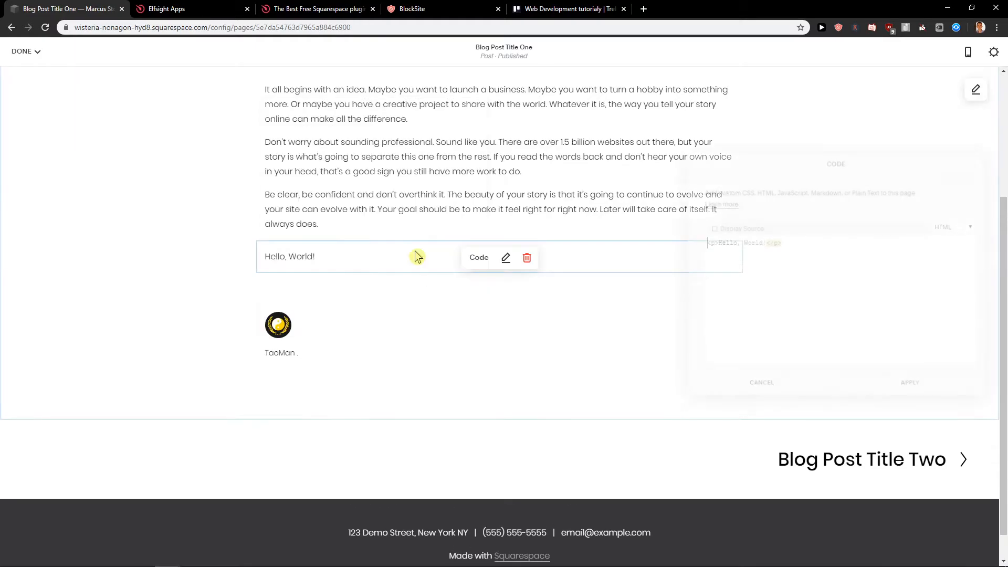
pyautogui.click(507, 258)
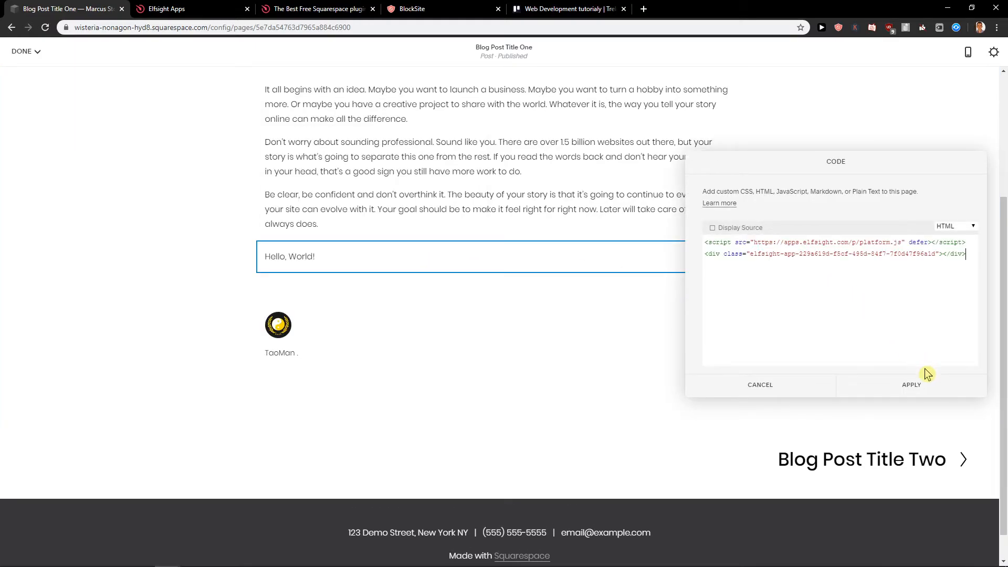
pyautogui.click(912, 384)
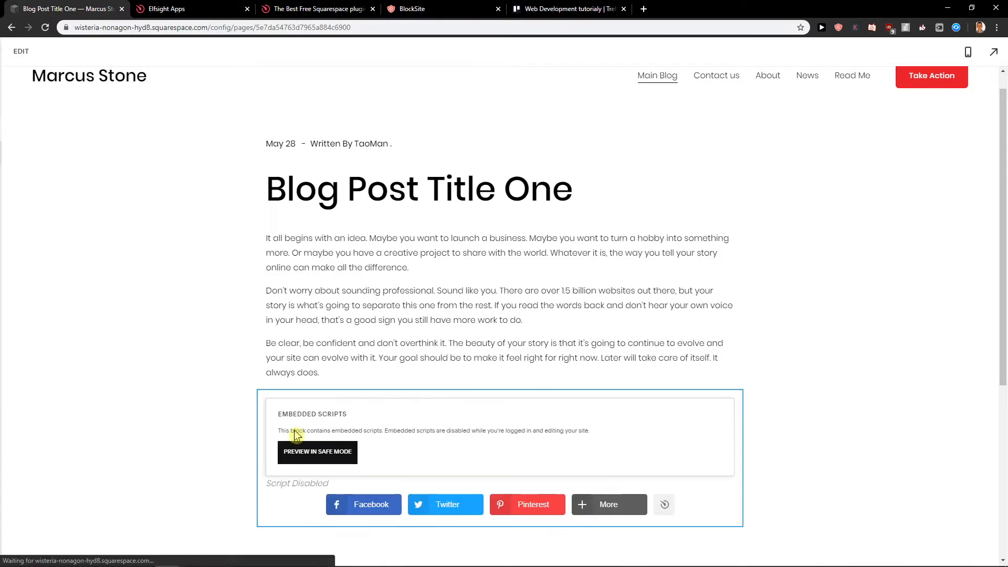
# Return to the Main Blog list, select Blog Post Title Two, start editing it and finish with Done.
pyautogui.click(21, 50)
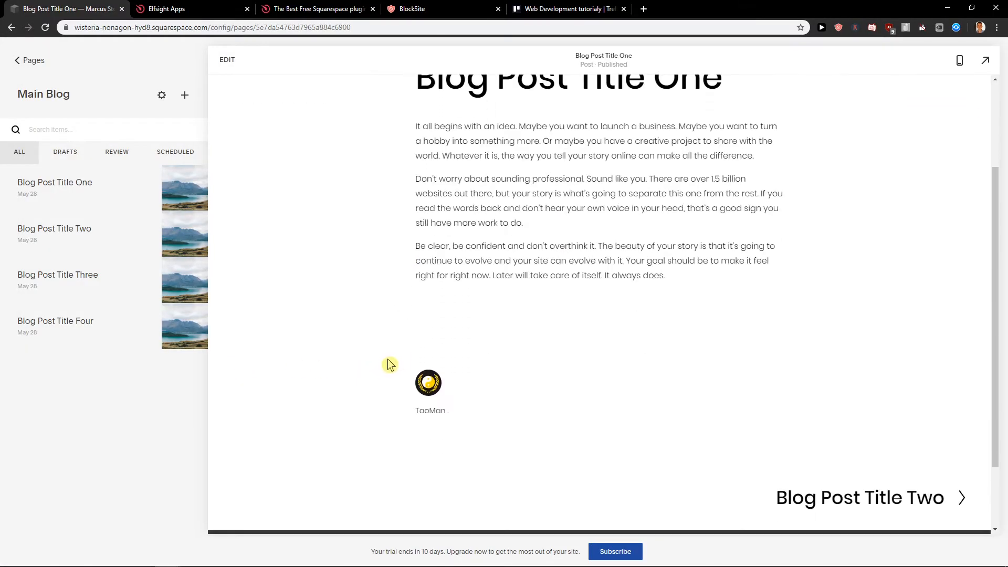
pyautogui.scroll(3)
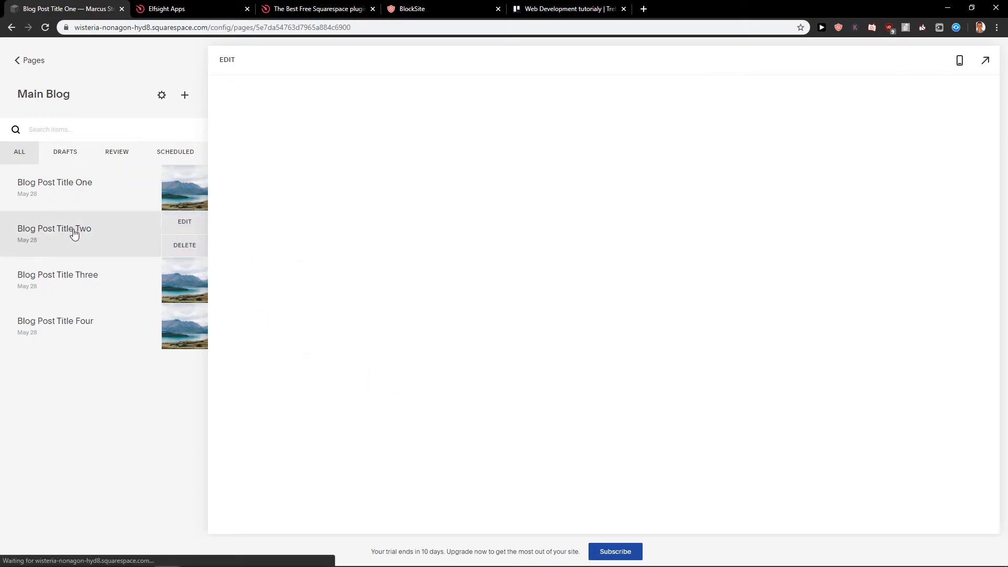
pyautogui.click(54, 228)
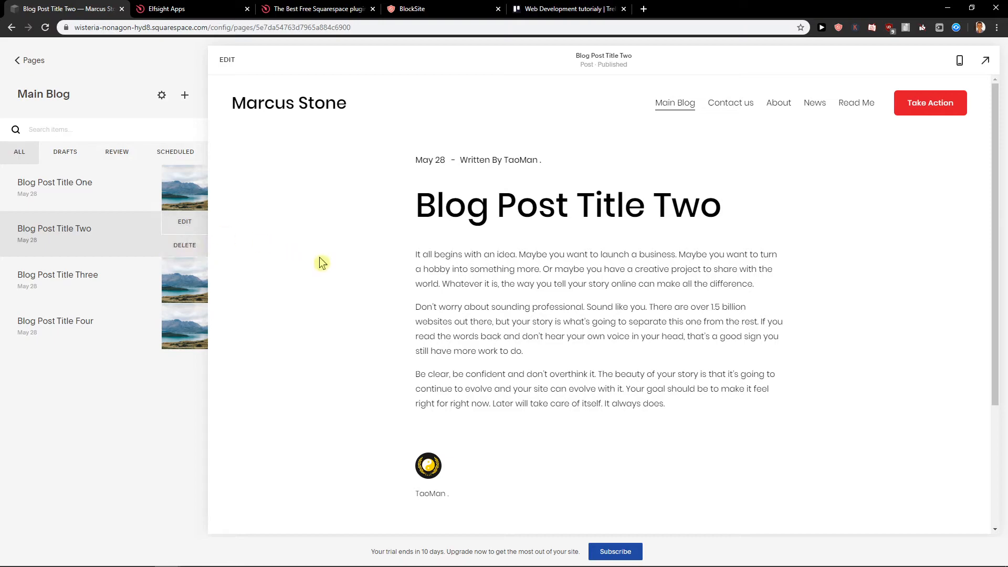
pyautogui.click(55, 187)
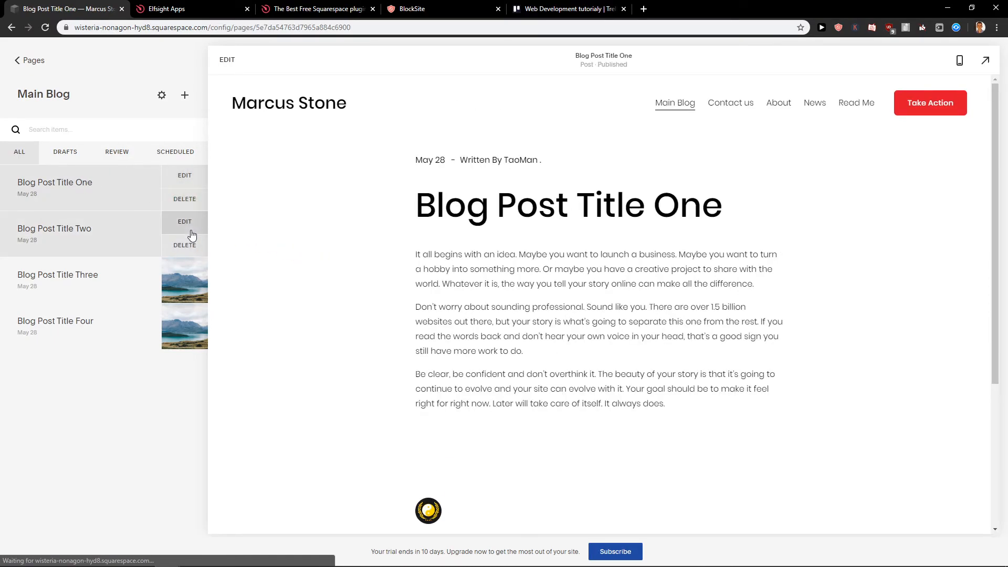
pyautogui.click(185, 222)
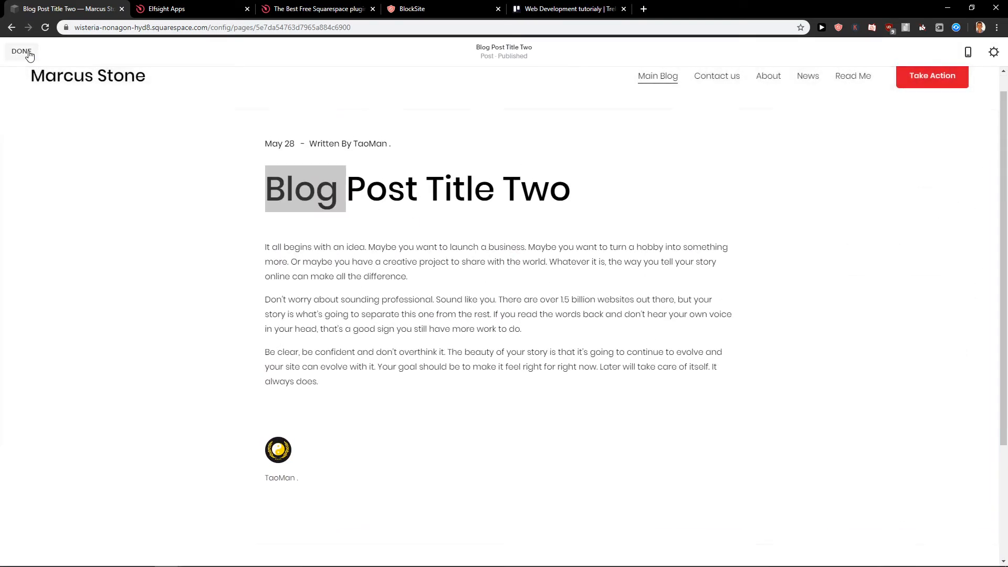
pyautogui.click(21, 52)
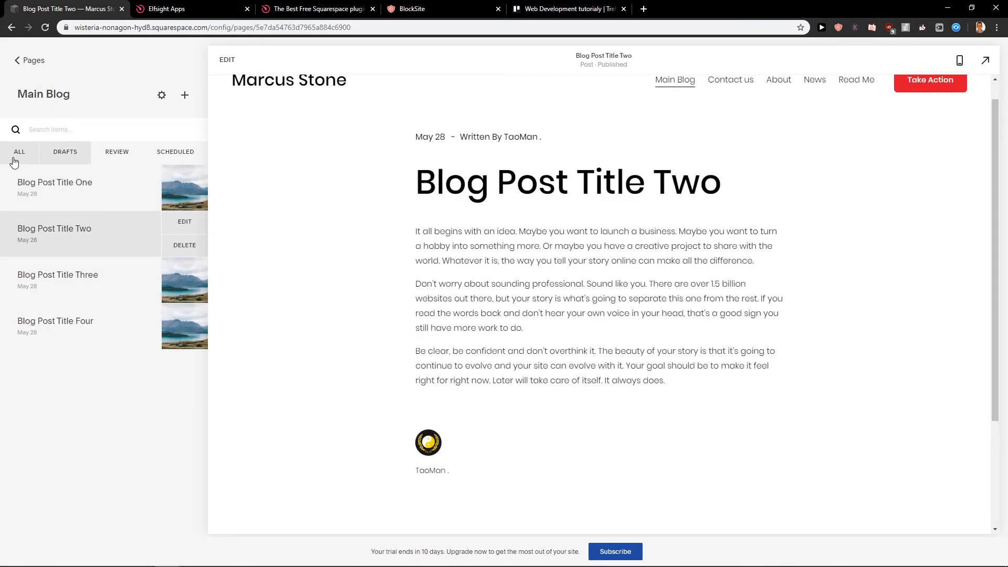
# Browse Main Blog settings through SEO, Social Image and Advanced, close, then reopen them on Advanced.
pyautogui.click(161, 96)
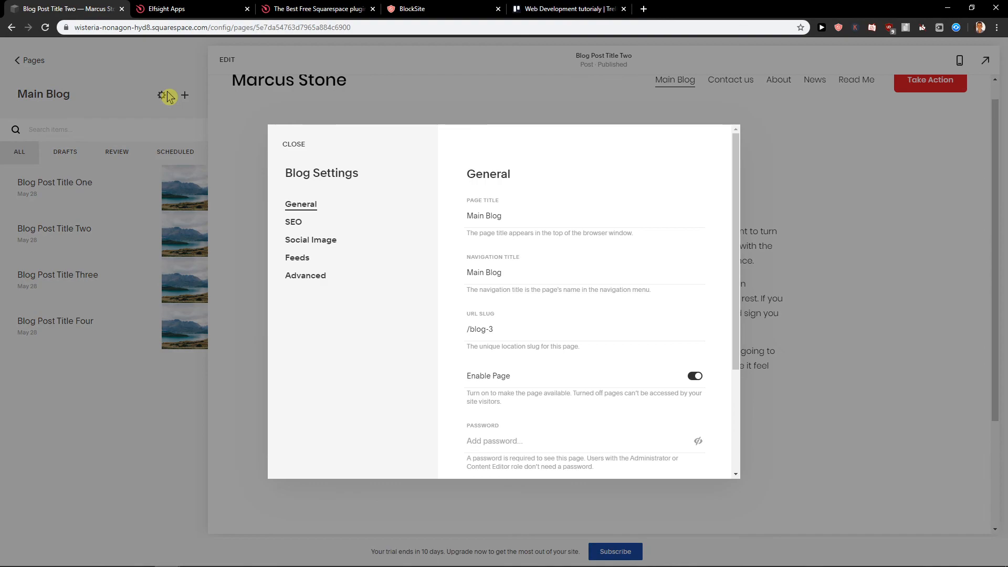
pyautogui.click(293, 221)
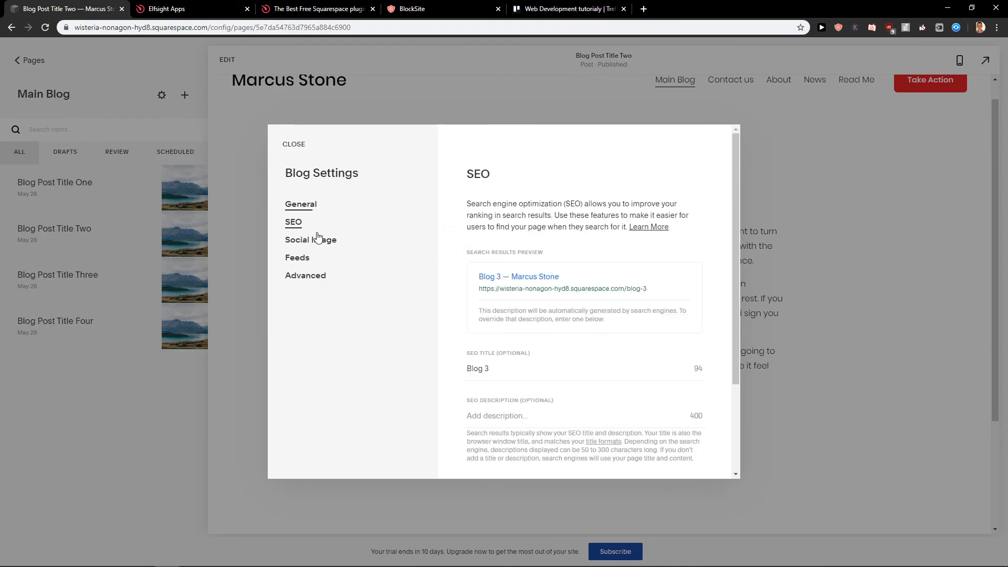
pyautogui.click(311, 239)
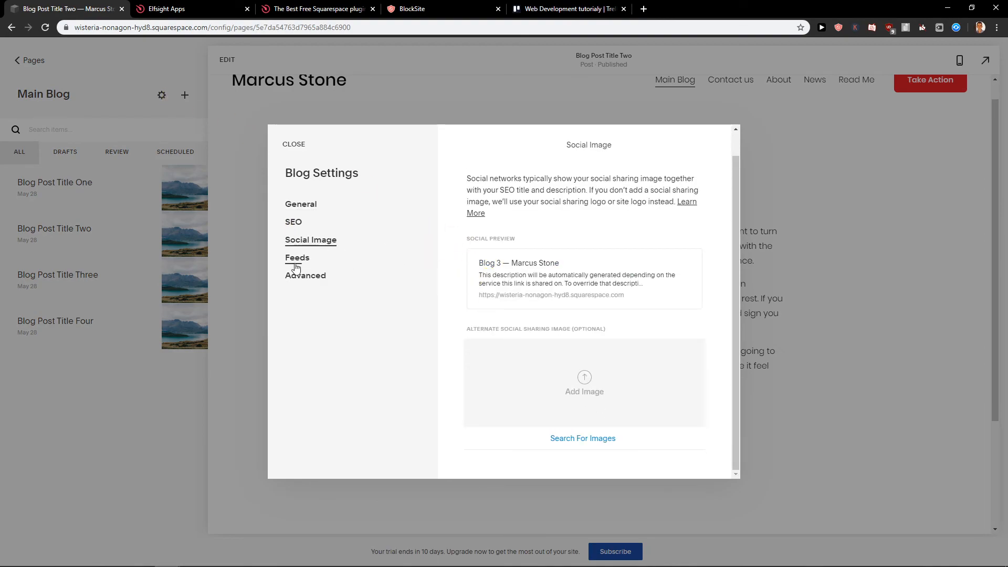
pyautogui.click(305, 275)
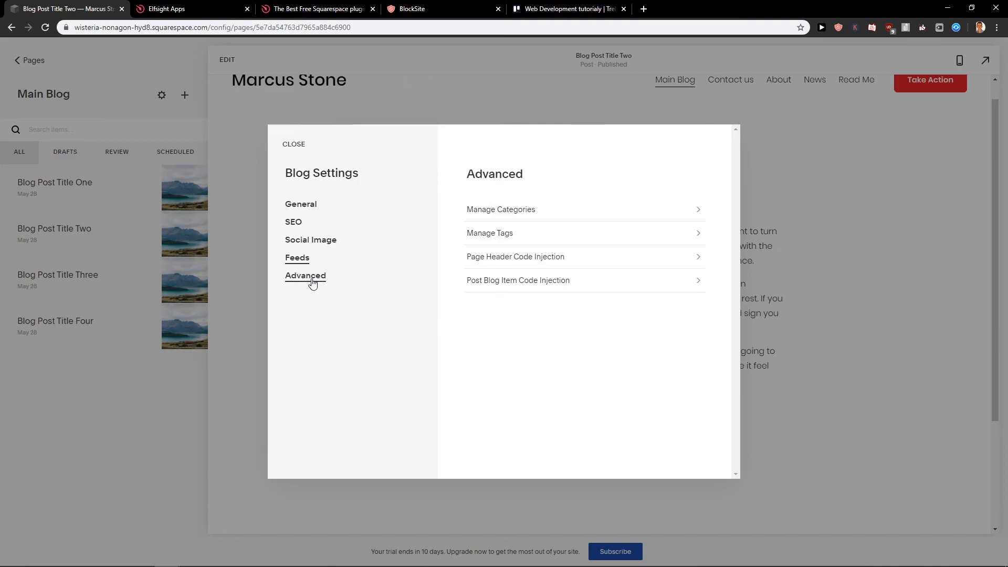
pyautogui.click(293, 144)
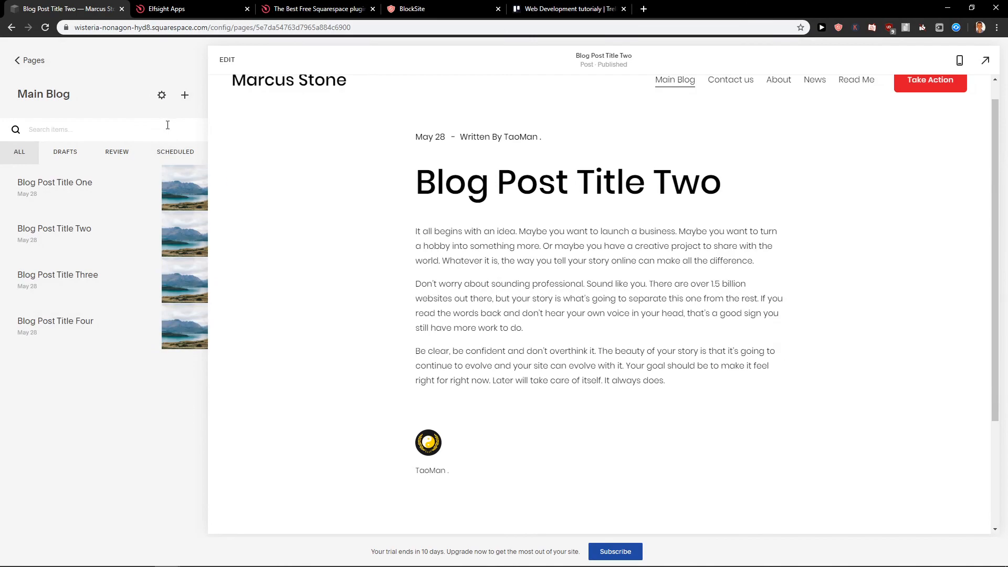
pyautogui.click(161, 96)
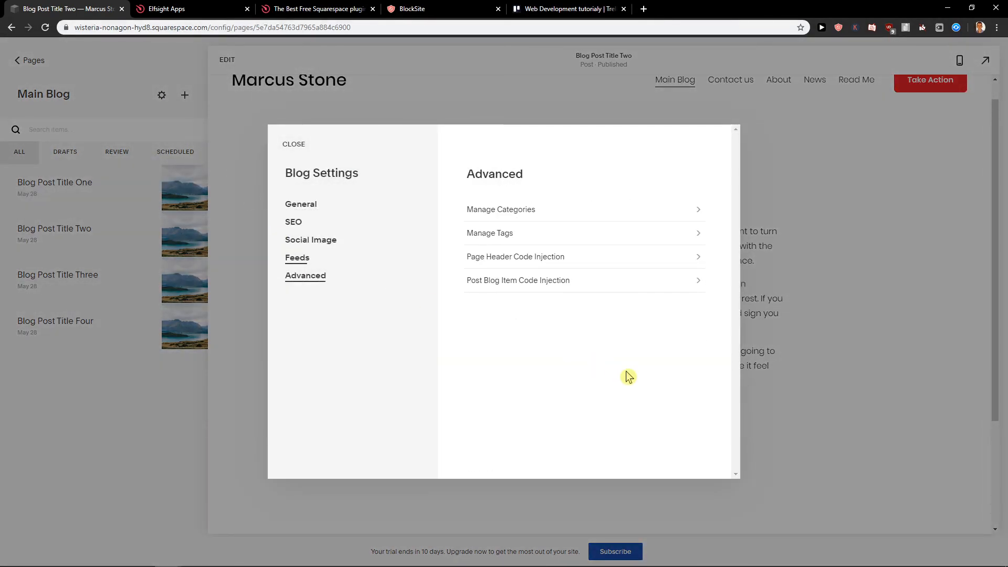
pyautogui.moveTo(605, 268)
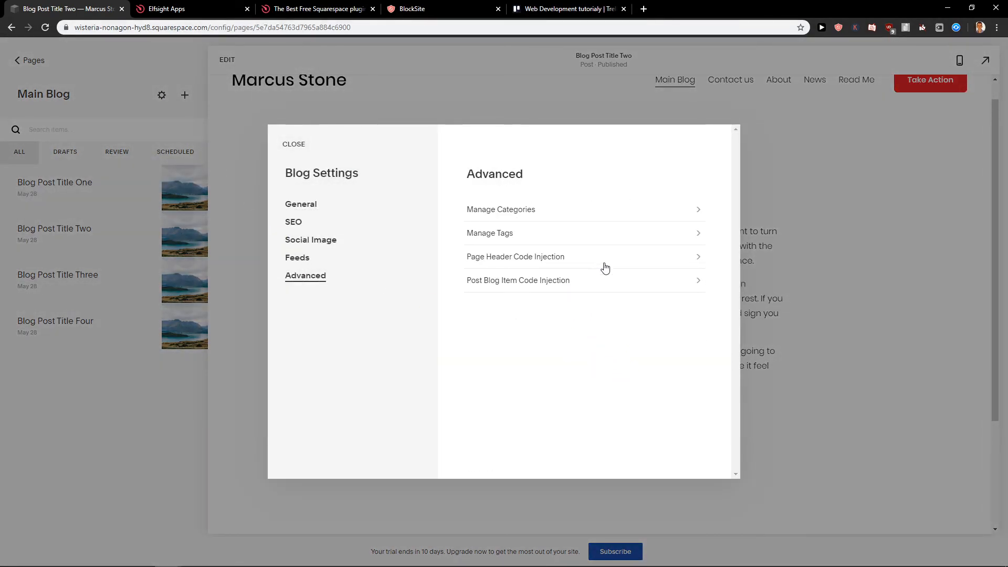